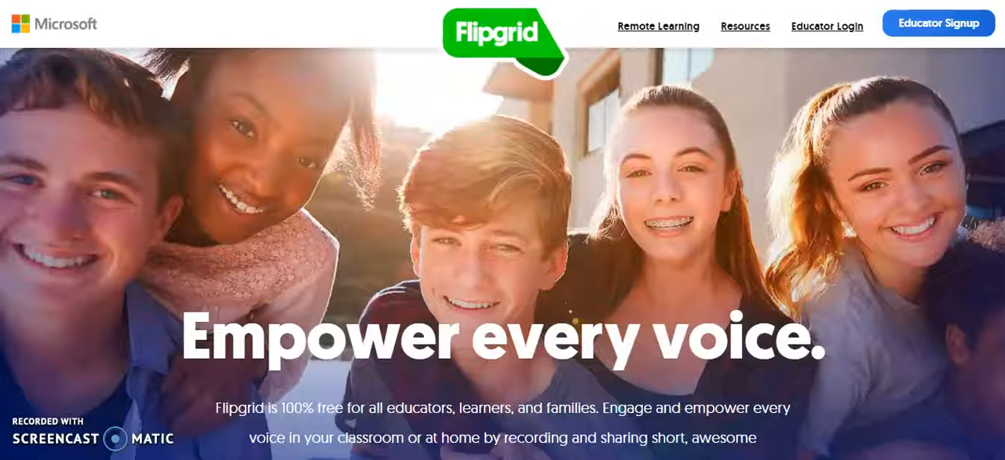
Go to Educator Login and choose Microsoft Login to bring up the account picker.
click(826, 26)
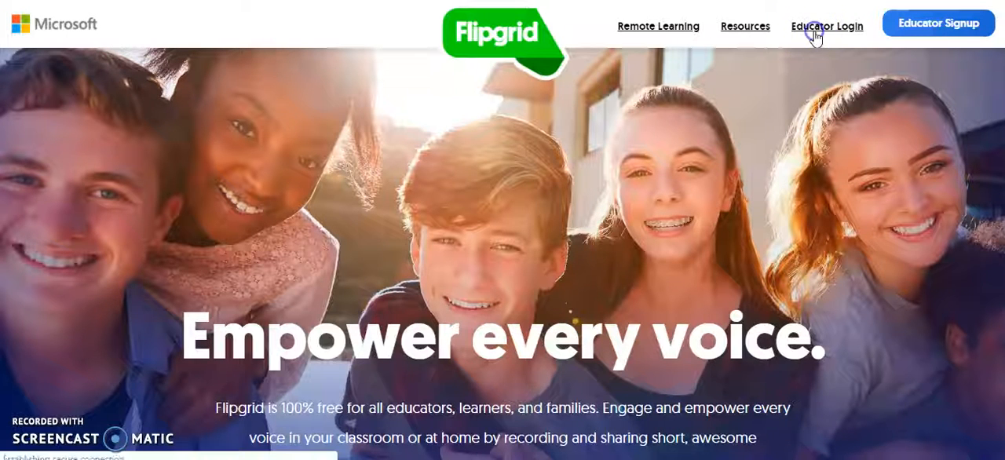
mouse_move(817, 38)
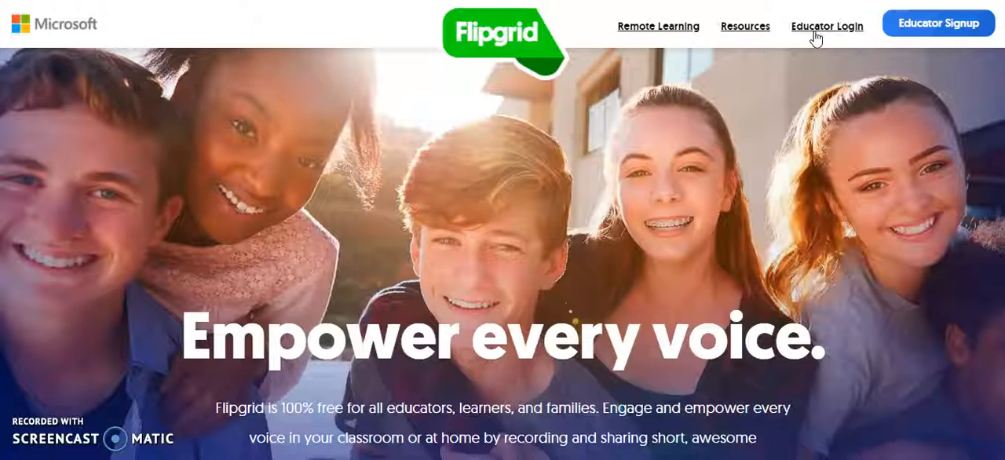
click(826, 25)
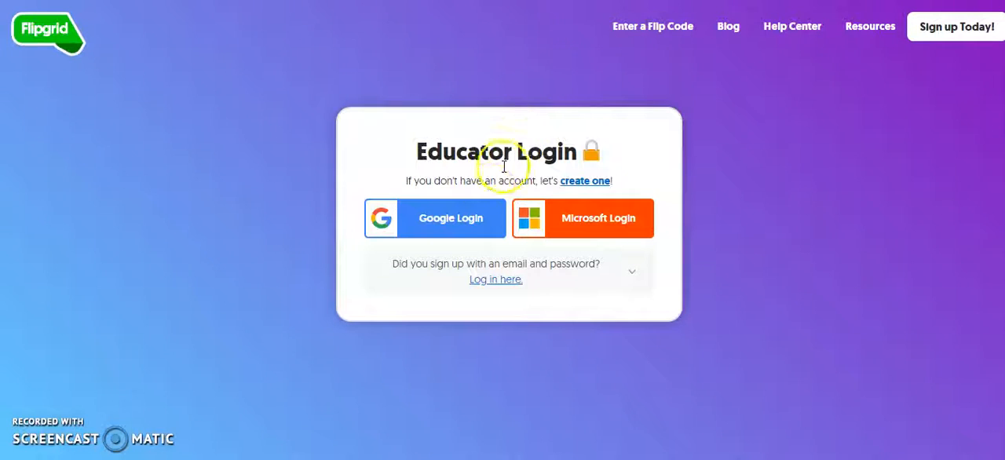
mouse_move(490, 280)
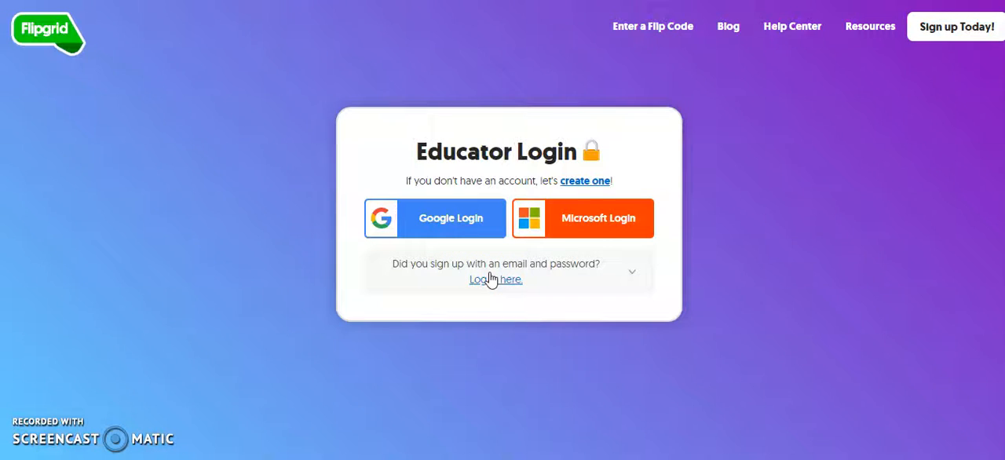
click(581, 218)
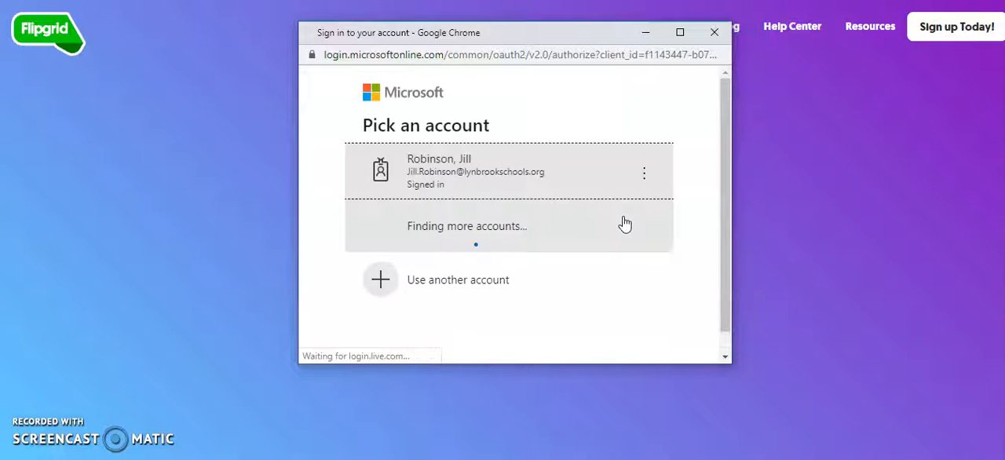
Pick the signed-in Microsoft account to land on My Grids listing 12 grids.
click(474, 169)
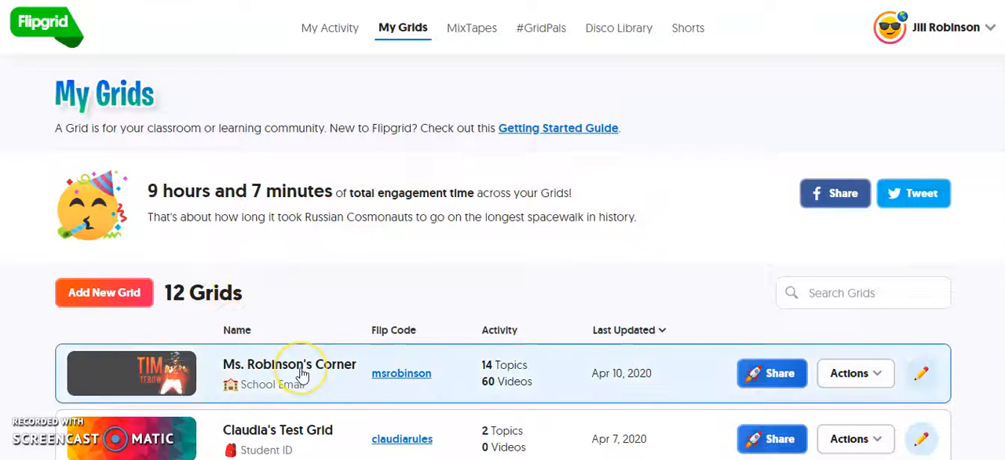
click(297, 369)
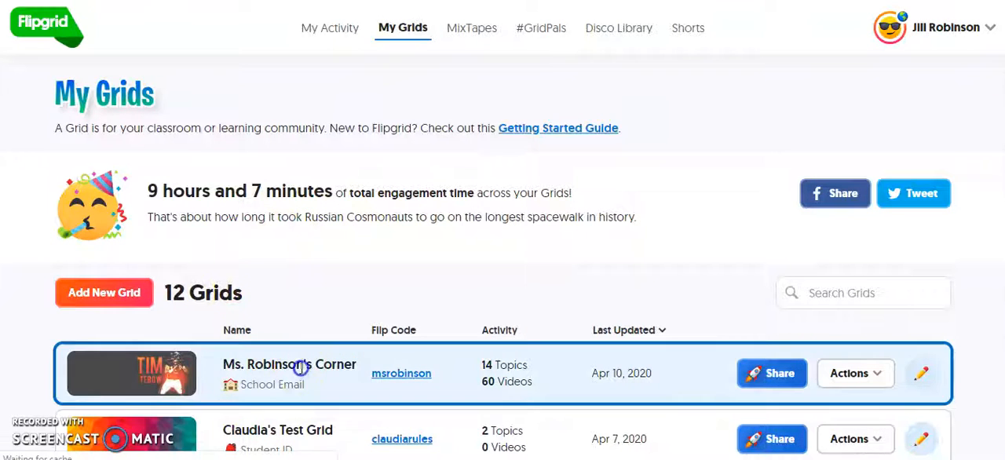
Show Ms. Robinson's Corner grid details with its list of 14 topics.
click(289, 364)
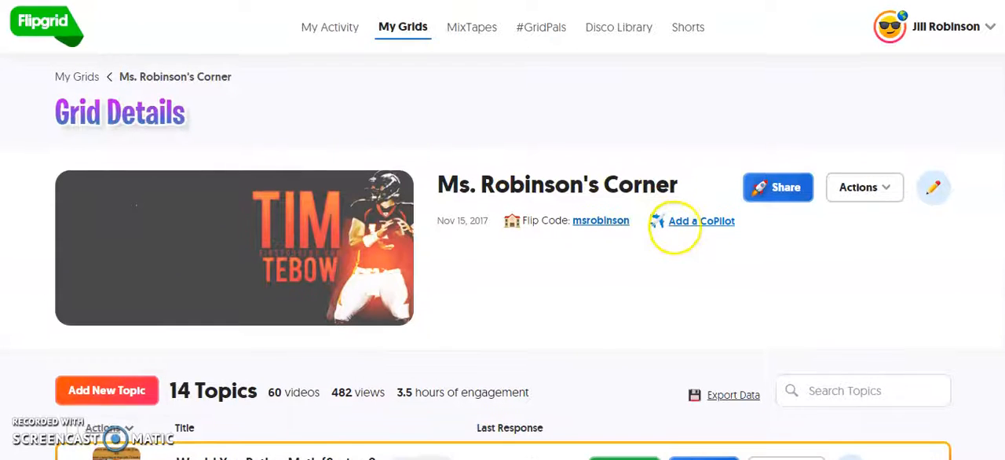
scroll(down, 3)
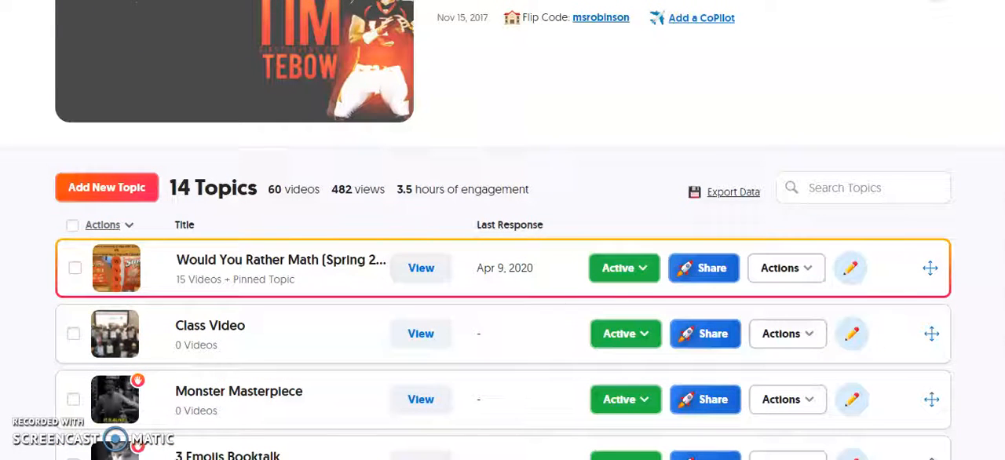
mouse_move(750, 313)
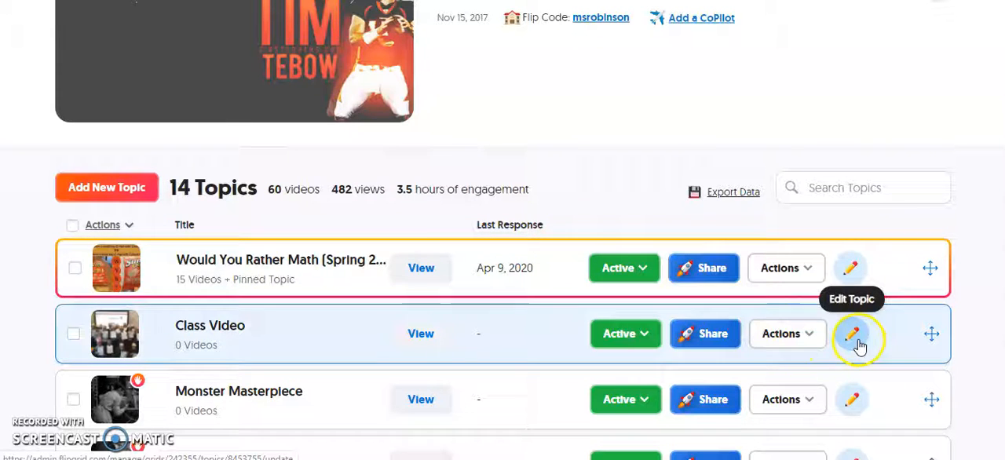
Edit the Would You Rather Math (Spring 2020) topic and review settings down to Update Topic.
click(851, 332)
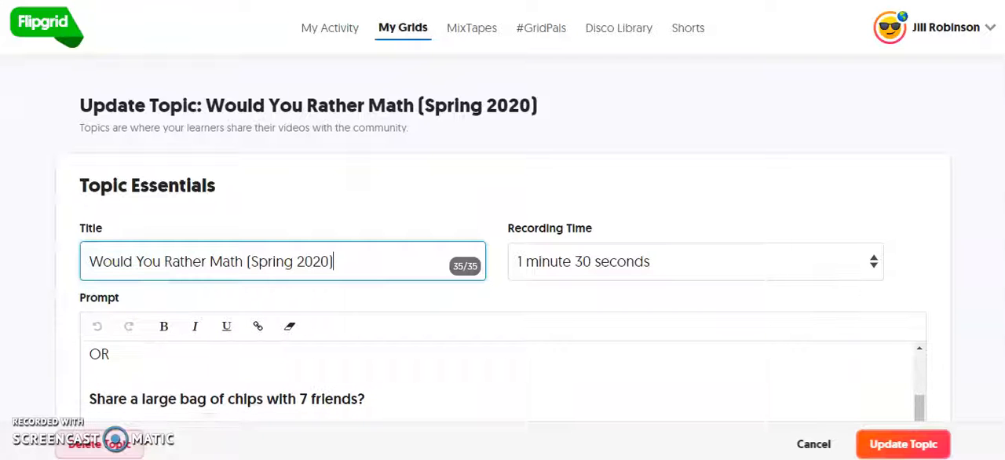
scroll(down, 3)
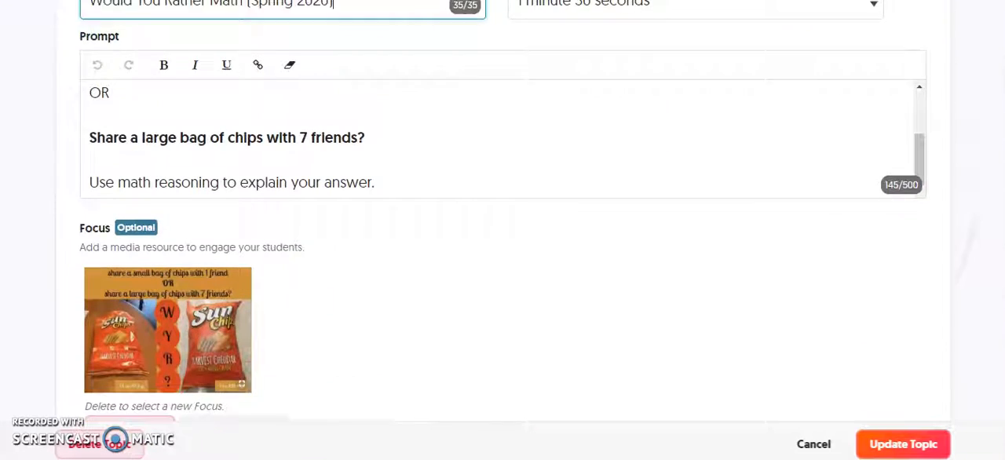
scroll(down, 3)
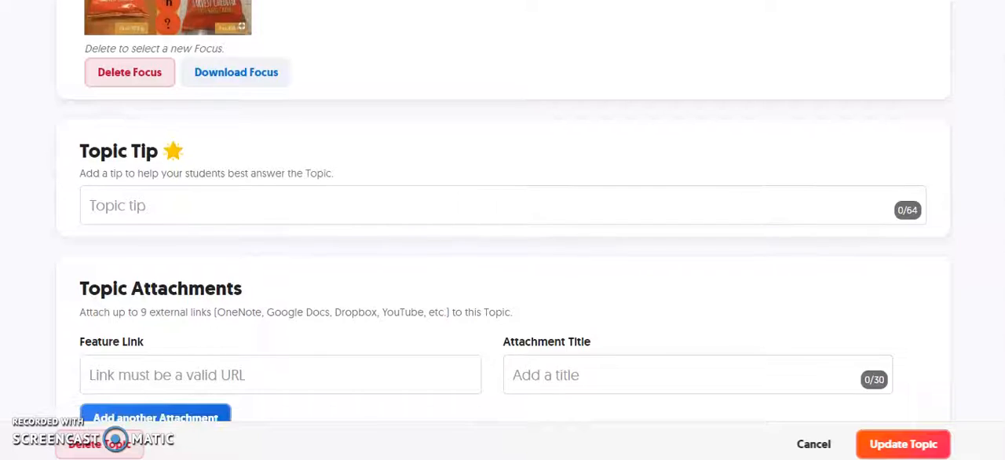
scroll(down, 3)
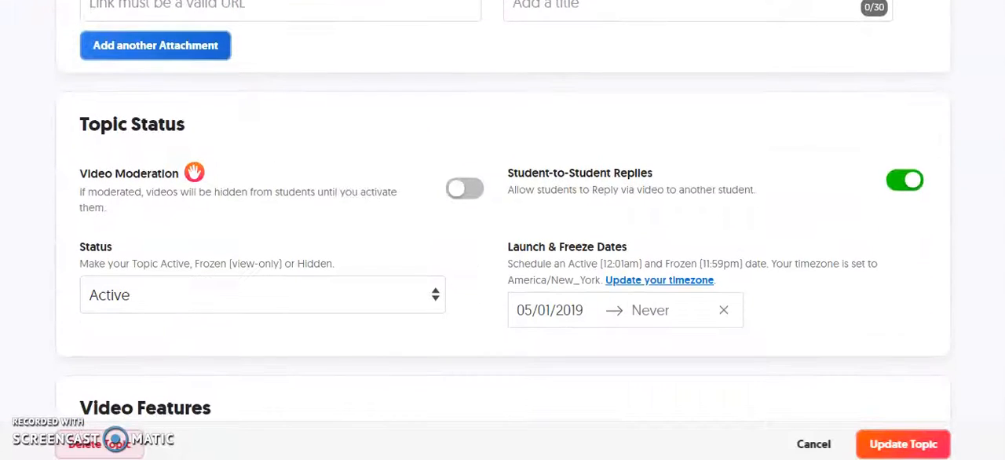
scroll(down, 3)
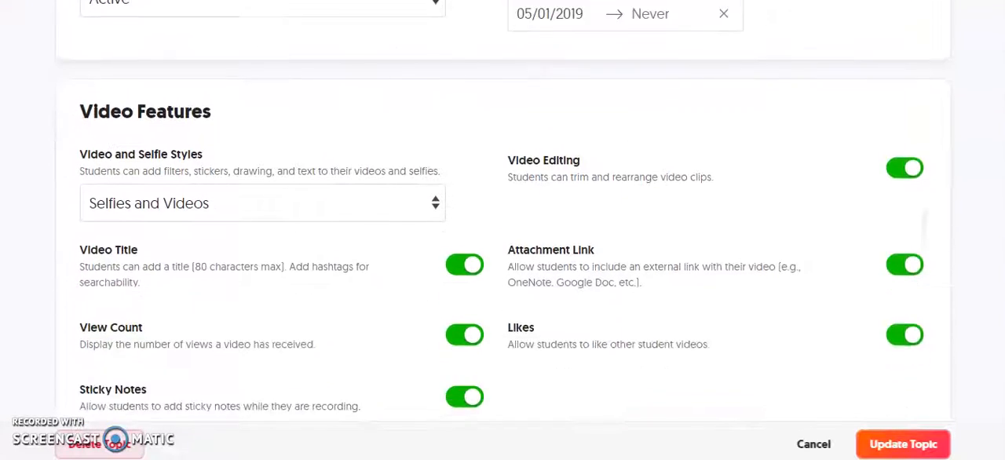
scroll(down, 3)
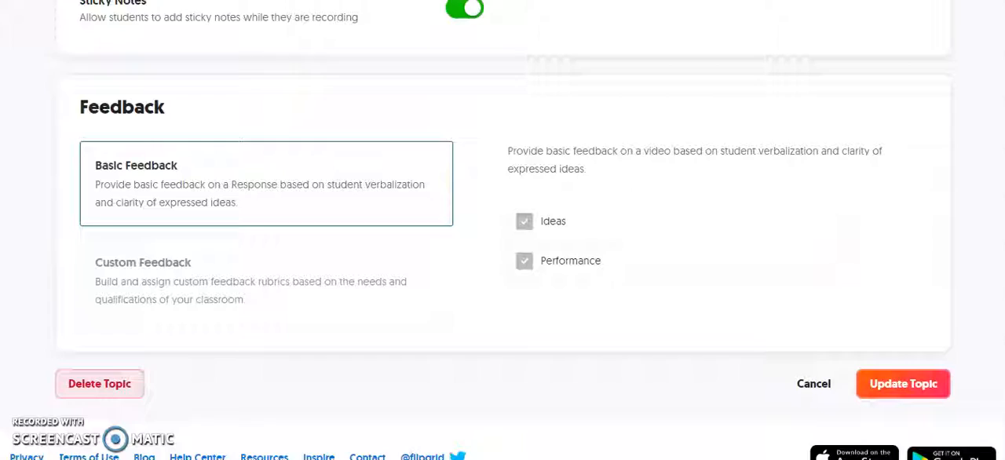
scroll(down, 3)
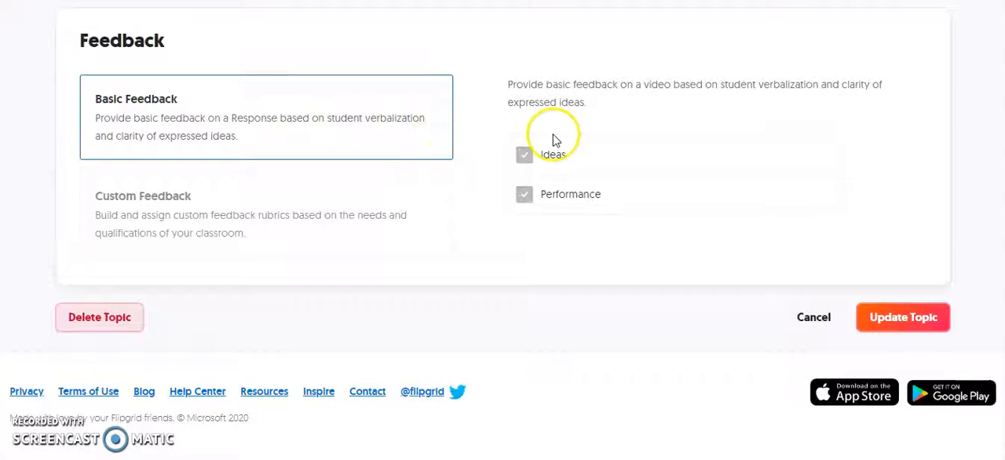